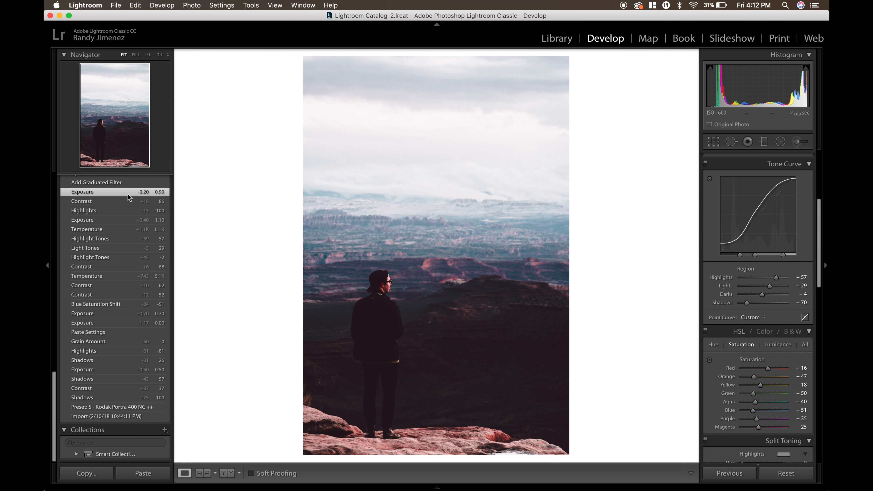
{"action": "mouse_move", "coordinate": [313, 381]}
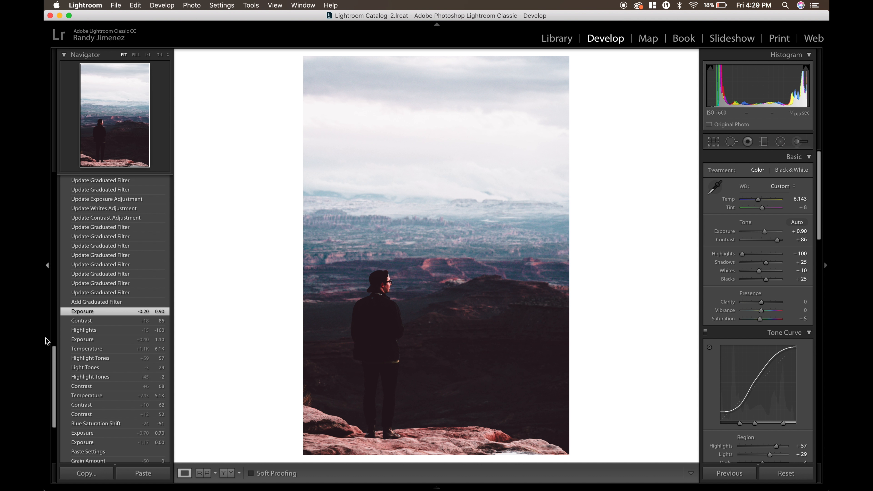
Create a graduated filter across the canyon photo, drag its pin lower and show its mask overlay
{"action": "left_click", "coordinate": [86, 416]}
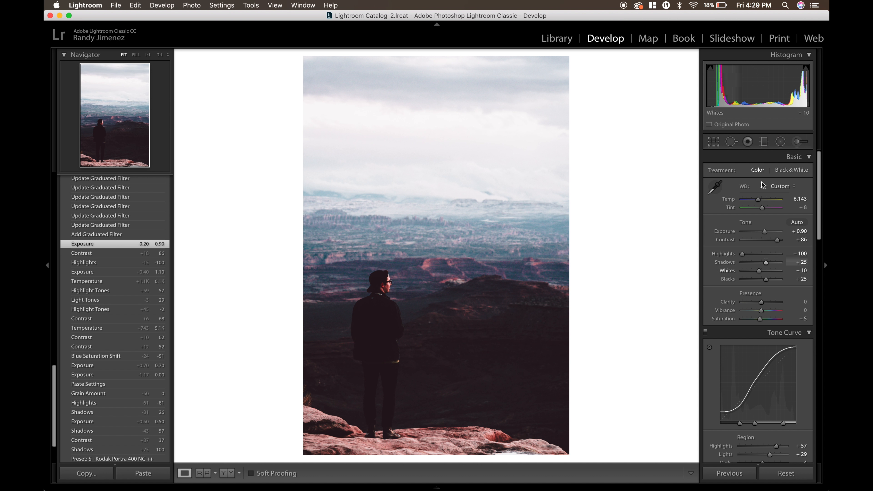
{"action": "left_click", "coordinate": [764, 141]}
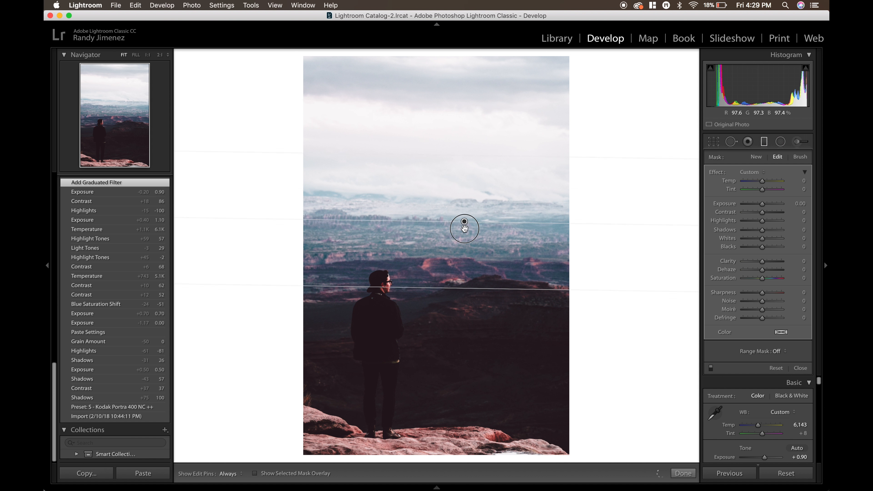
{"action": "left_click_drag", "start_coordinate": [464, 228], "coordinate": [463, 252]}
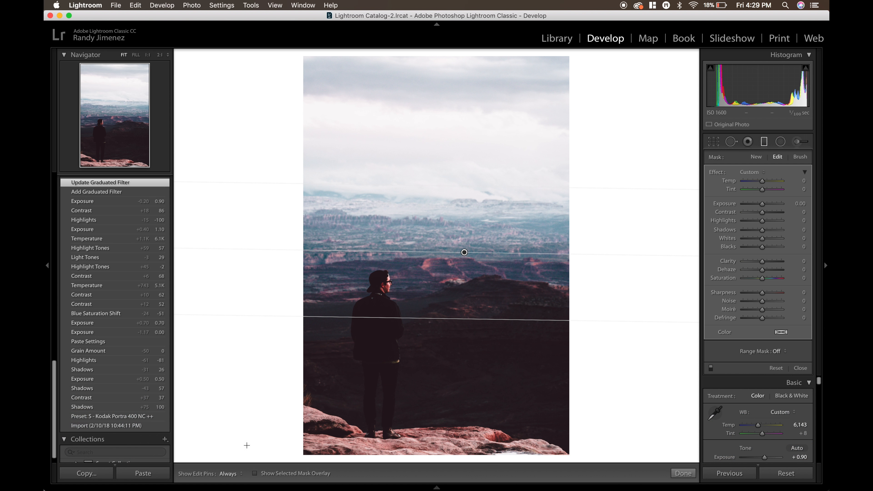
{"action": "left_click", "coordinate": [255, 474]}
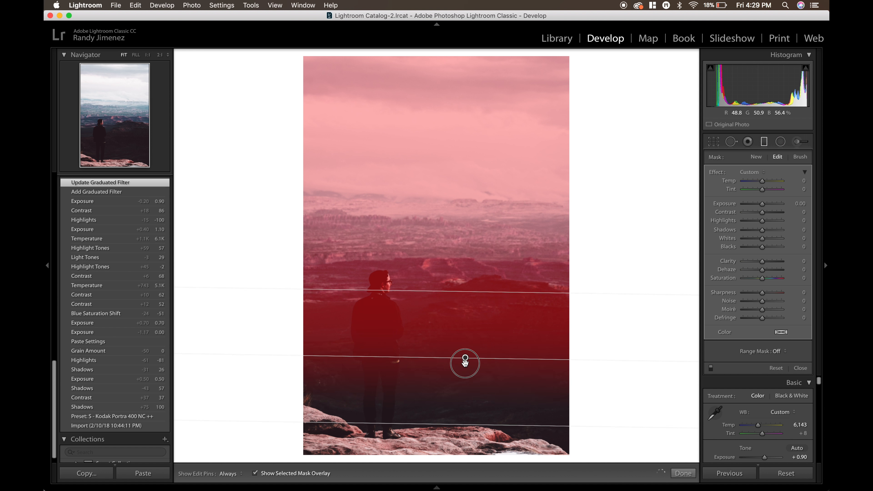
Reposition the filter pin from the figure up into the sky and fine-tune its placement
{"action": "left_click_drag", "start_coordinate": [464, 363], "coordinate": [480, 366]}
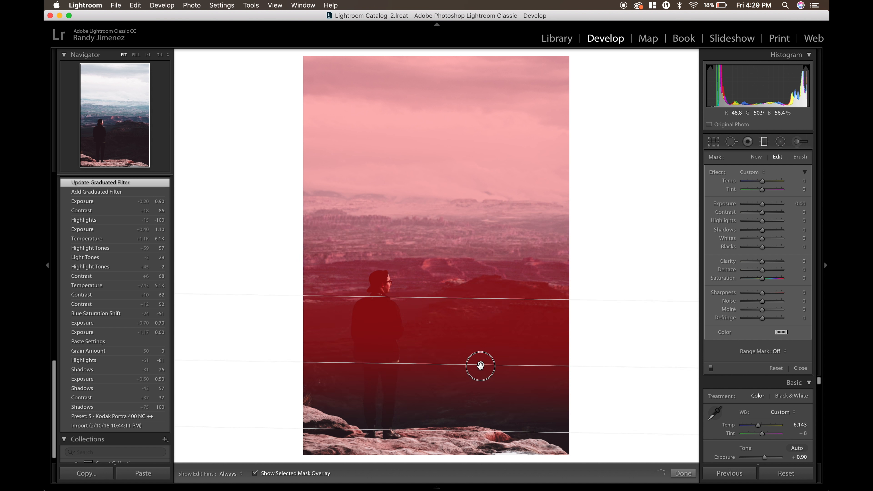
{"action": "left_click_drag", "start_coordinate": [479, 366], "coordinate": [479, 230]}
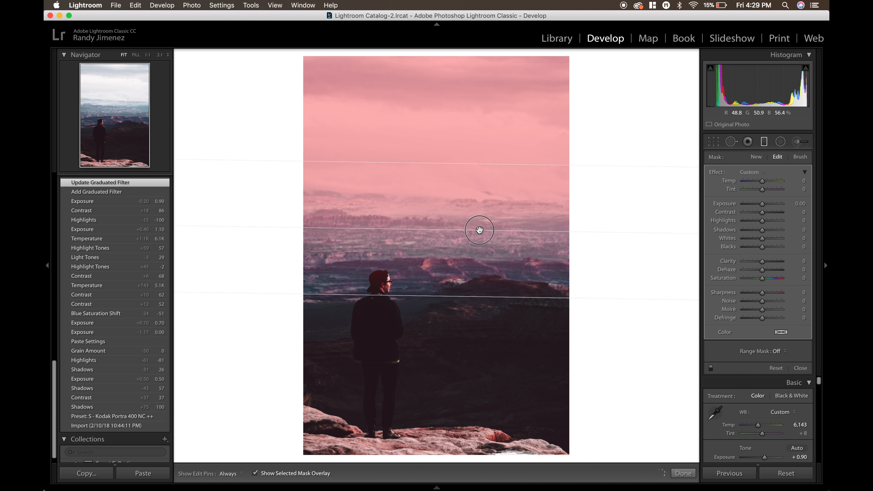
{"action": "left_click_drag", "start_coordinate": [479, 230], "coordinate": [472, 126]}
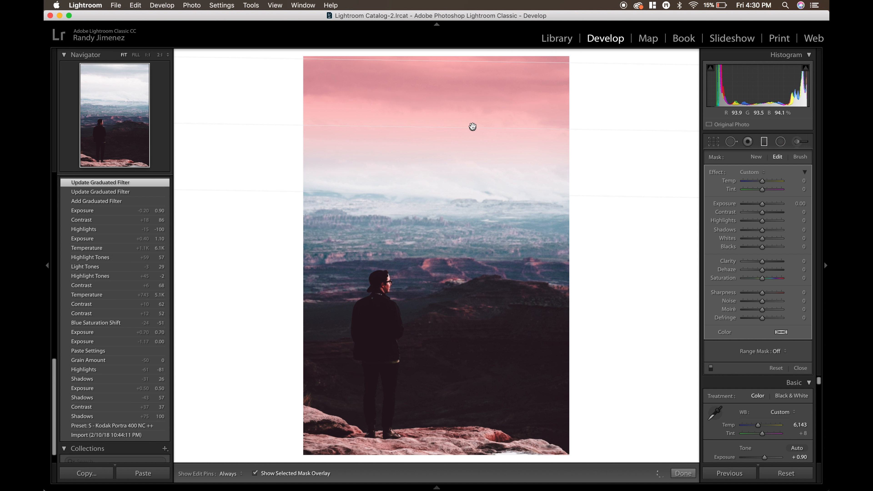
{"action": "left_click_drag", "start_coordinate": [472, 127], "coordinate": [473, 245]}
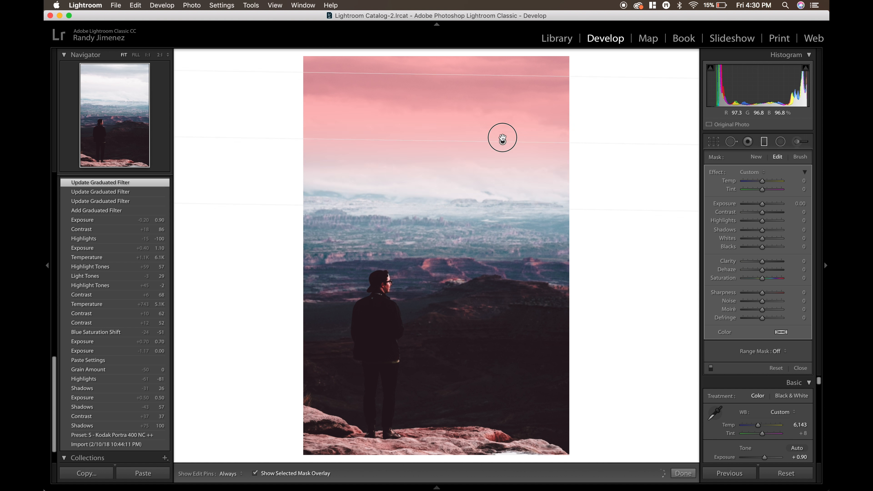
{"action": "left_click_drag", "start_coordinate": [502, 137], "coordinate": [489, 206]}
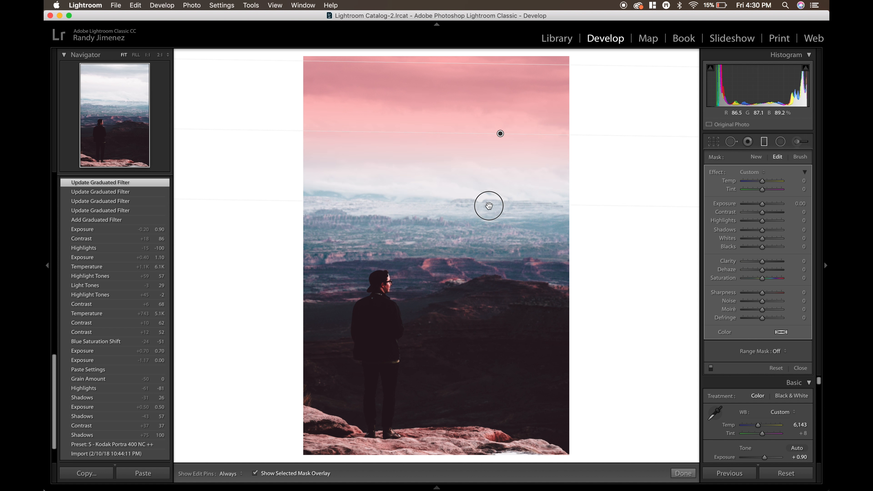
Adjust the filter's fade width and lower it so it fades out just above the canyon
{"action": "left_click_drag", "start_coordinate": [489, 206], "coordinate": [479, 382]}
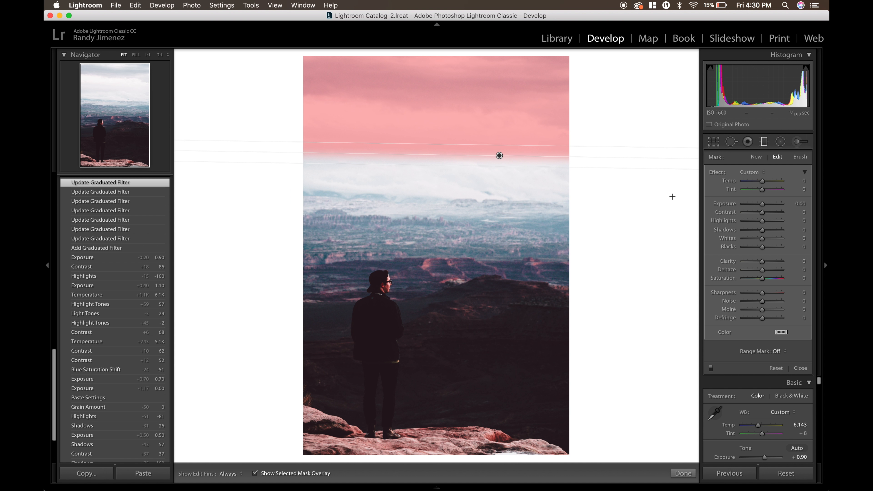
{"action": "mouse_move", "coordinate": [498, 158]}
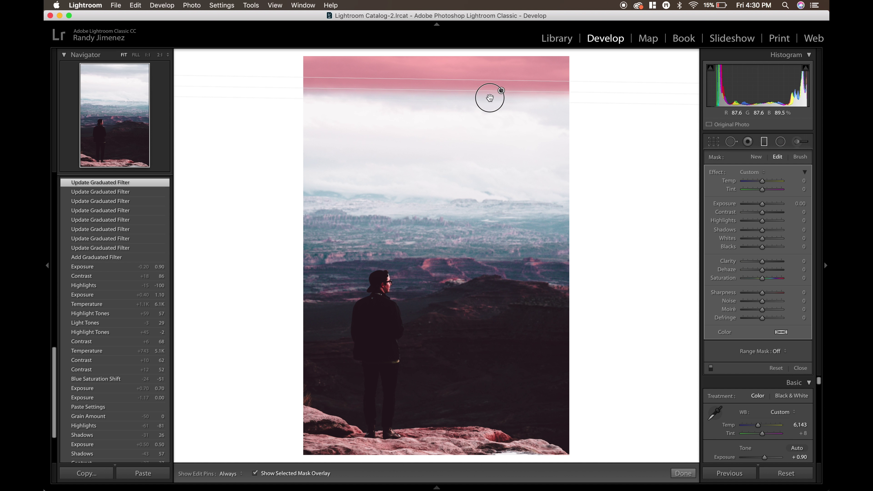
{"action": "left_click_drag", "start_coordinate": [500, 99], "coordinate": [493, 242]}
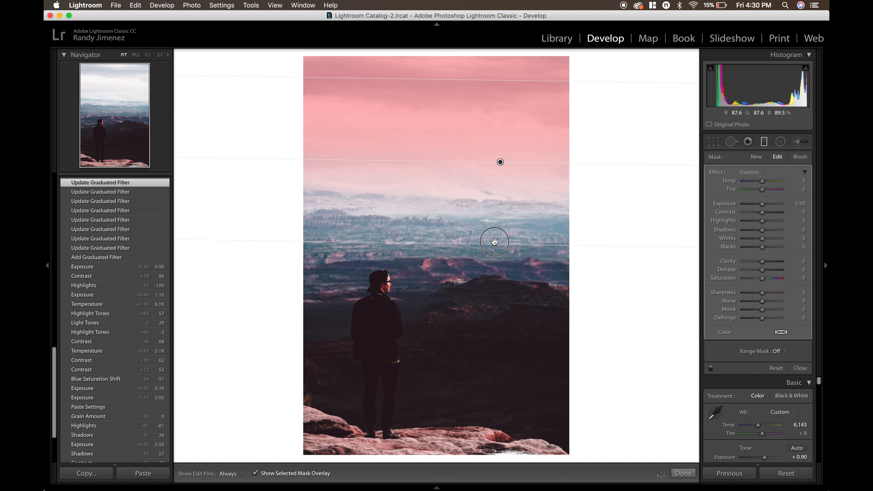
{"action": "left_click_drag", "start_coordinate": [493, 241], "coordinate": [500, 171]}
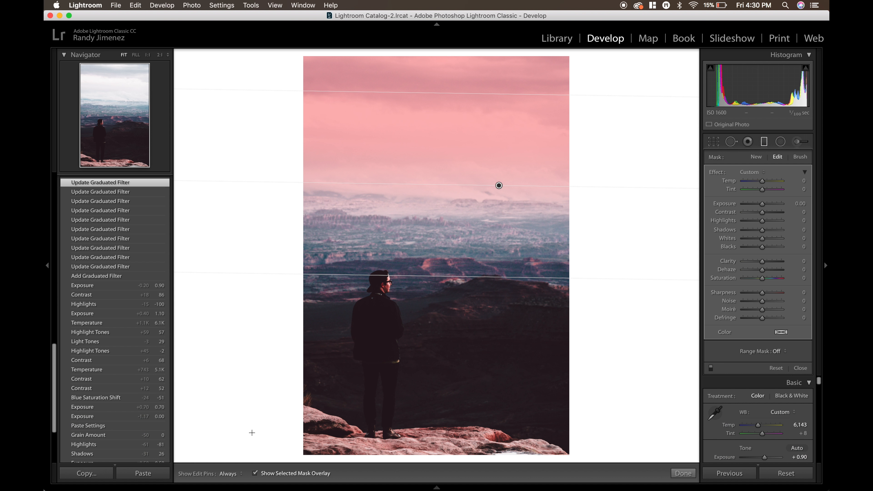
Hide the mask overlay and darken the sky filter's exposure by about a stop
{"action": "left_click", "coordinate": [254, 473]}
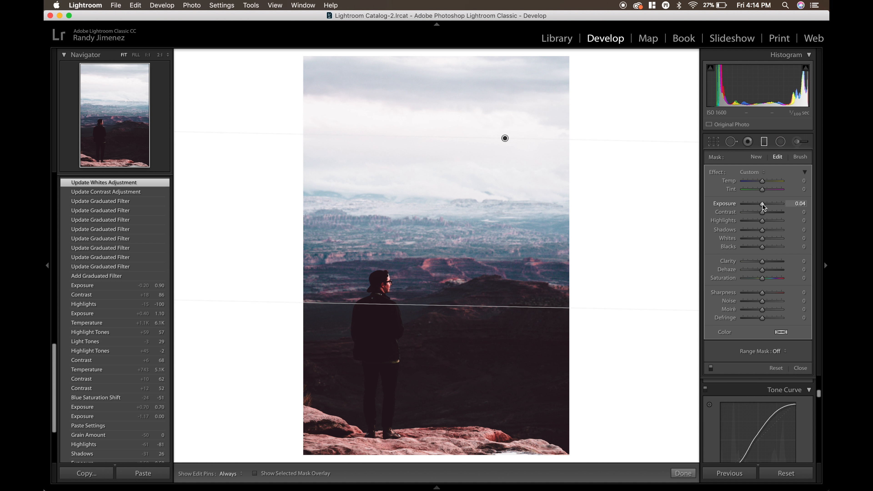
{"action": "left_click_drag", "start_coordinate": [764, 203], "coordinate": [759, 203]}
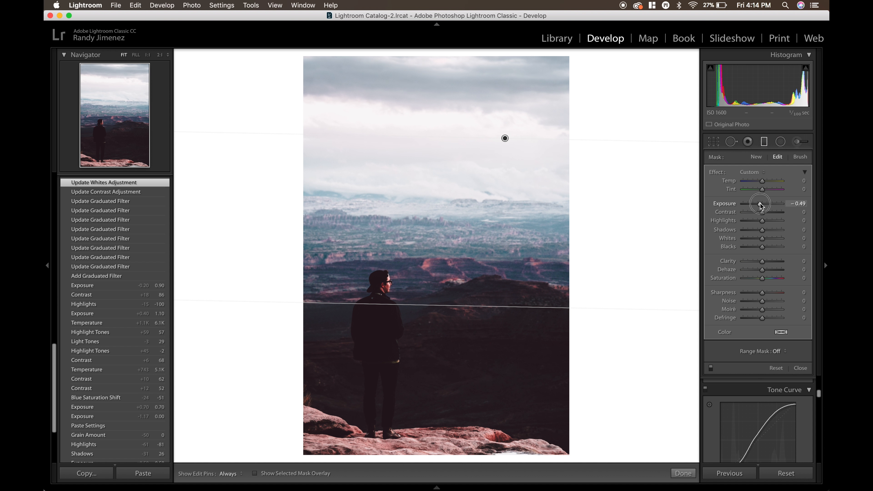
{"action": "left_click_drag", "start_coordinate": [763, 203], "coordinate": [756, 203]}
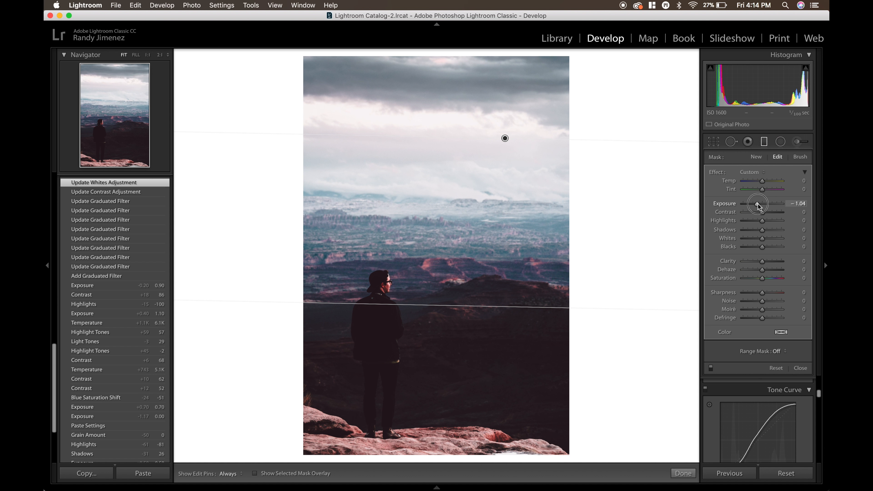
{"action": "left_click_drag", "start_coordinate": [757, 203], "coordinate": [759, 203]}
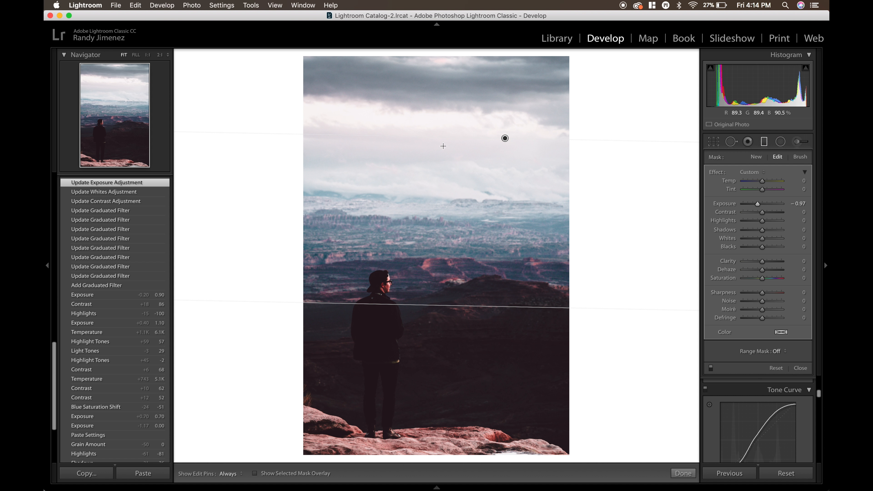
Lower the gradient to the canyon horizon and settle its exposure at -1.02
{"action": "left_click_drag", "start_coordinate": [504, 138], "coordinate": [496, 85]}
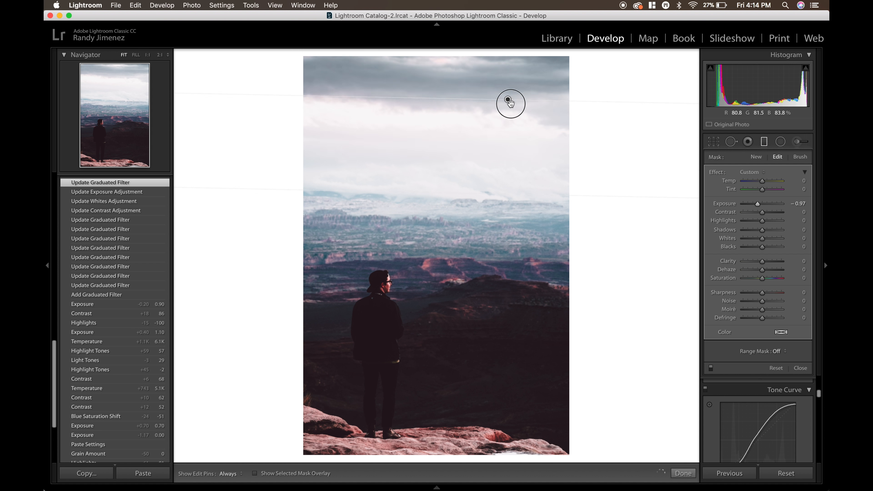
{"action": "left_click_drag", "start_coordinate": [511, 103], "coordinate": [511, 191]}
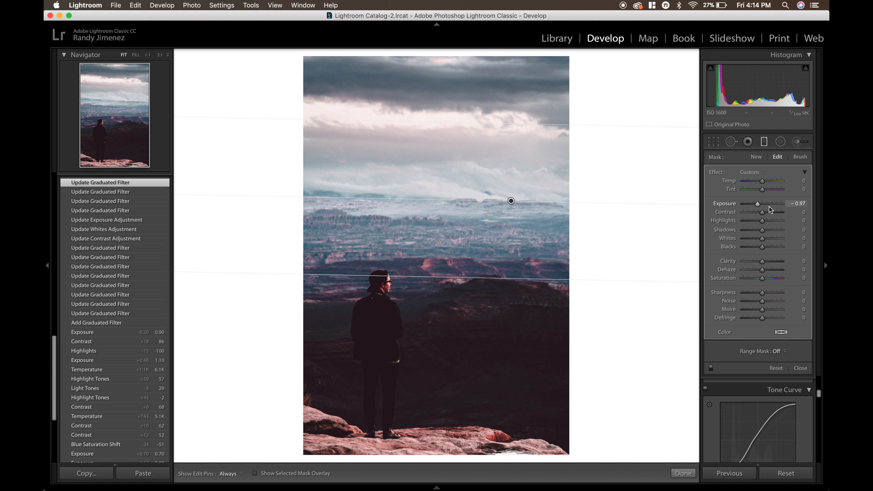
{"action": "left_click_drag", "start_coordinate": [762, 203], "coordinate": [758, 203]}
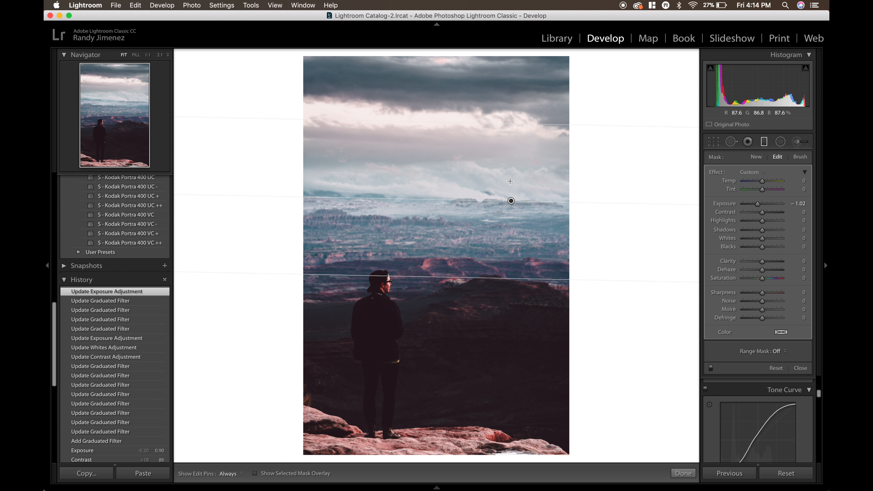
Cool the sky filter's temperature to -19
{"action": "left_click_drag", "start_coordinate": [763, 180], "coordinate": [756, 181]}
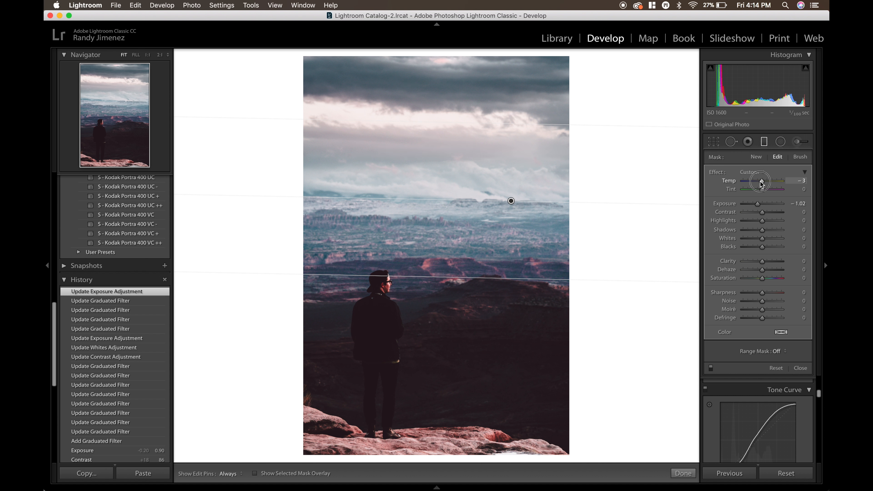
{"action": "left_click_drag", "start_coordinate": [768, 181], "coordinate": [757, 181]}
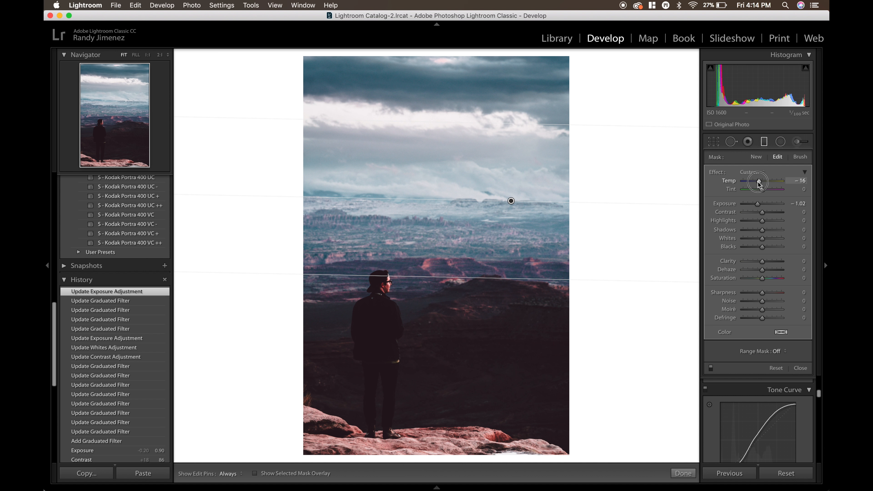
{"action": "left_click_drag", "start_coordinate": [779, 181], "coordinate": [771, 181]}
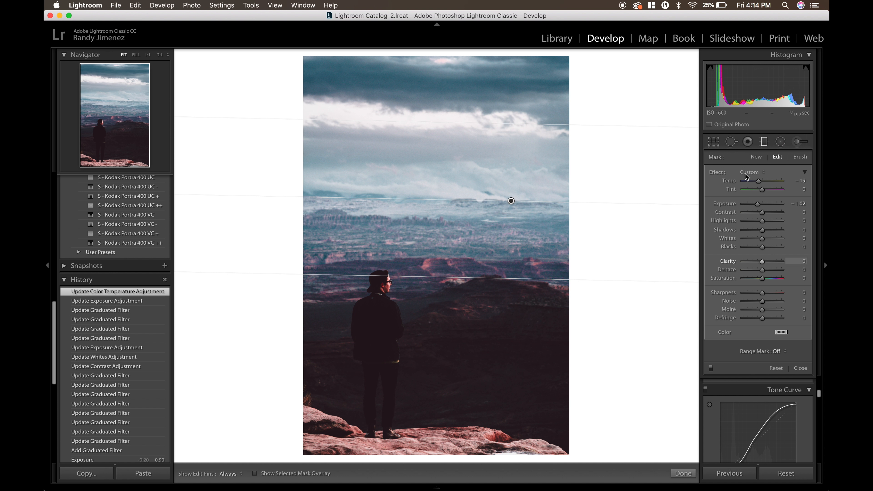
{"action": "mouse_move", "coordinate": [463, 267]}
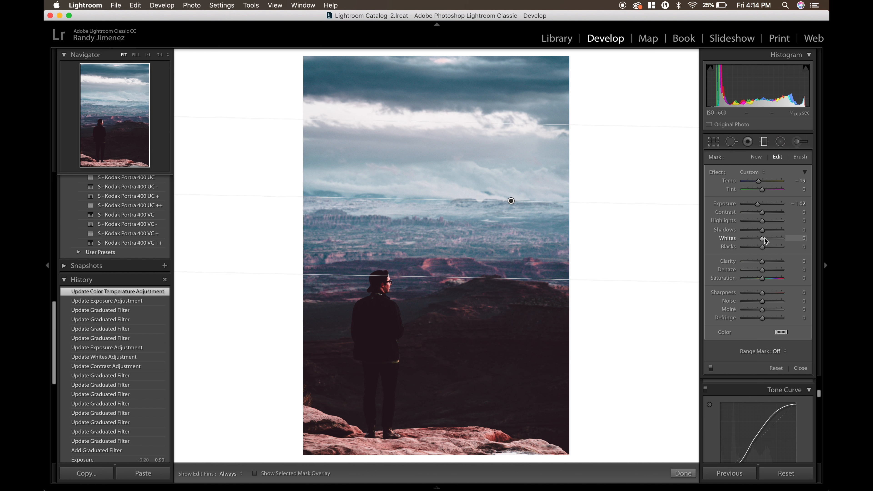
Lift the sky filter's whites to +29 and adjust its blacks
{"action": "left_click_drag", "start_coordinate": [764, 238], "coordinate": [770, 238]}
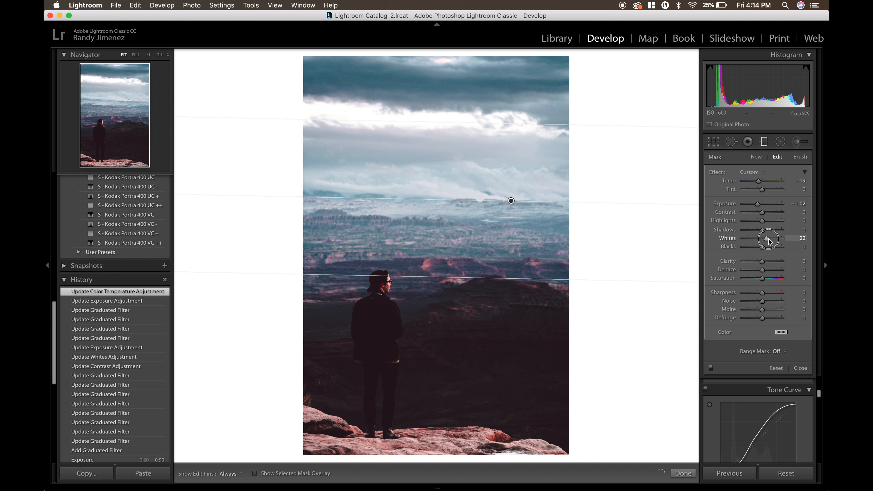
{"action": "left_click_drag", "start_coordinate": [766, 238], "coordinate": [774, 239]}
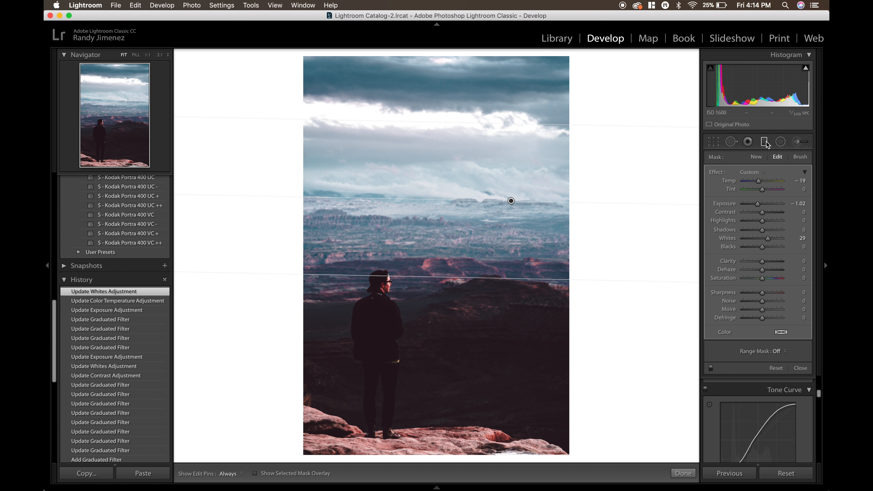
{"action": "left_click_drag", "start_coordinate": [766, 246], "coordinate": [762, 249]}
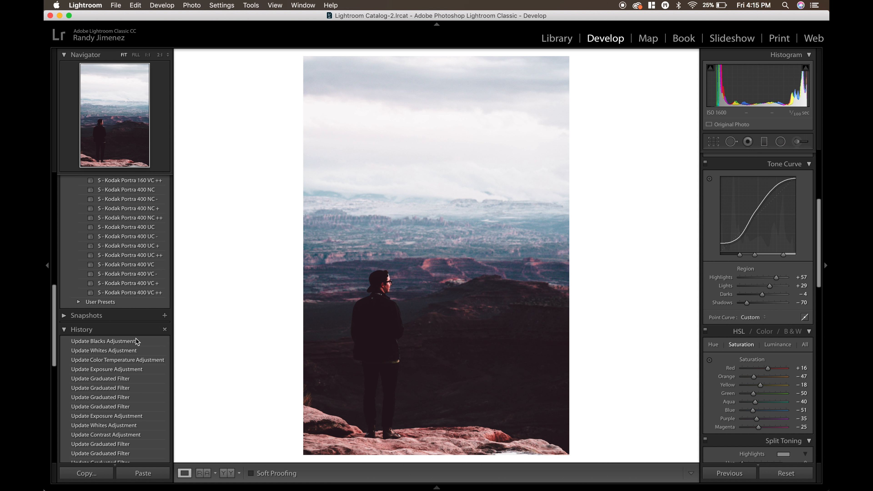
Return to the latest edit and reopen the Graduated Filter tool showing the sky filter's pin
{"action": "left_click", "coordinate": [101, 341]}
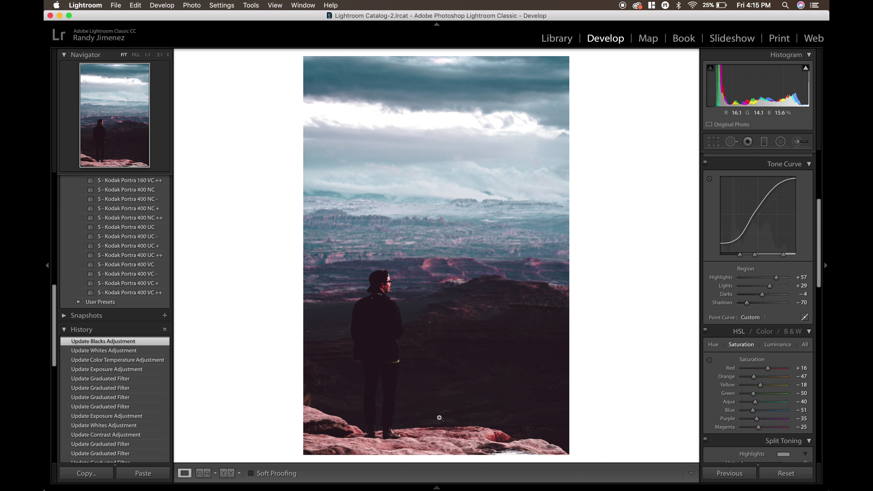
{"action": "left_click", "coordinate": [748, 142]}
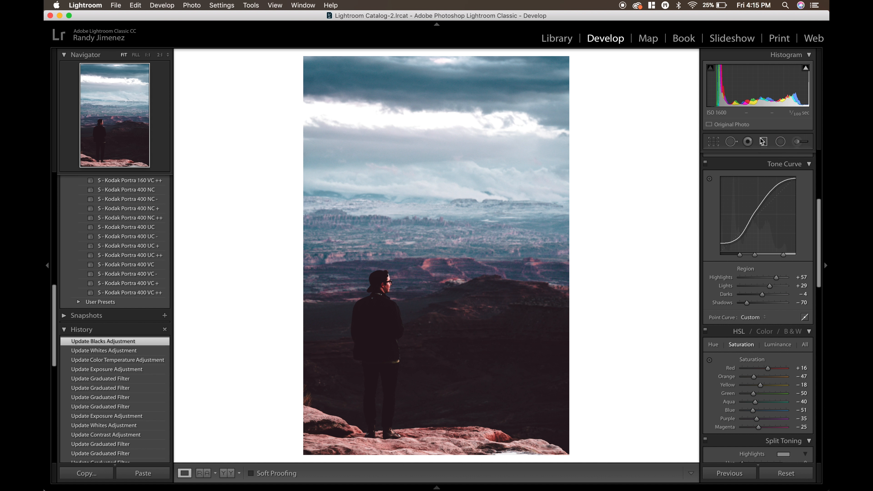
{"action": "left_click", "coordinate": [764, 142]}
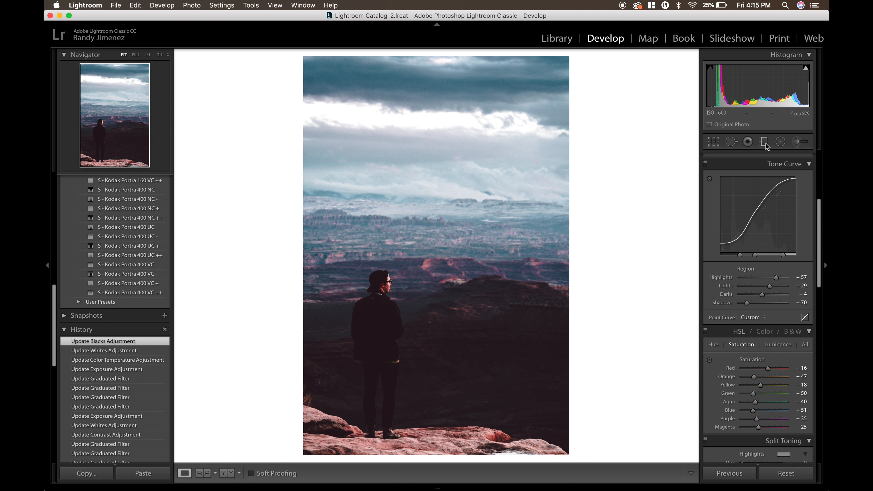
{"action": "left_click", "coordinate": [763, 142]}
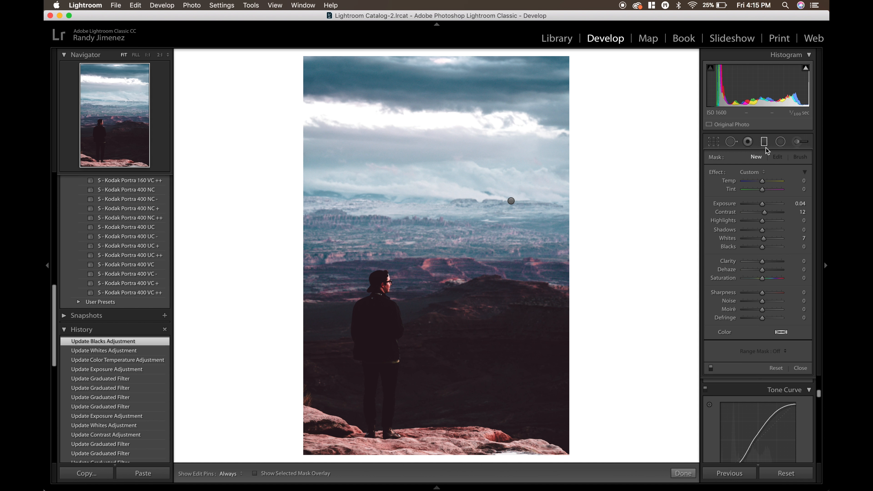
{"action": "mouse_move", "coordinate": [764, 142]}
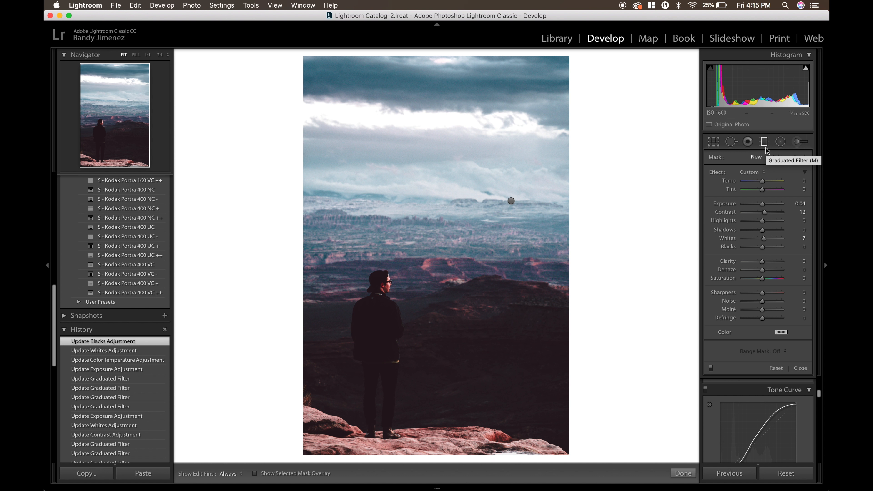